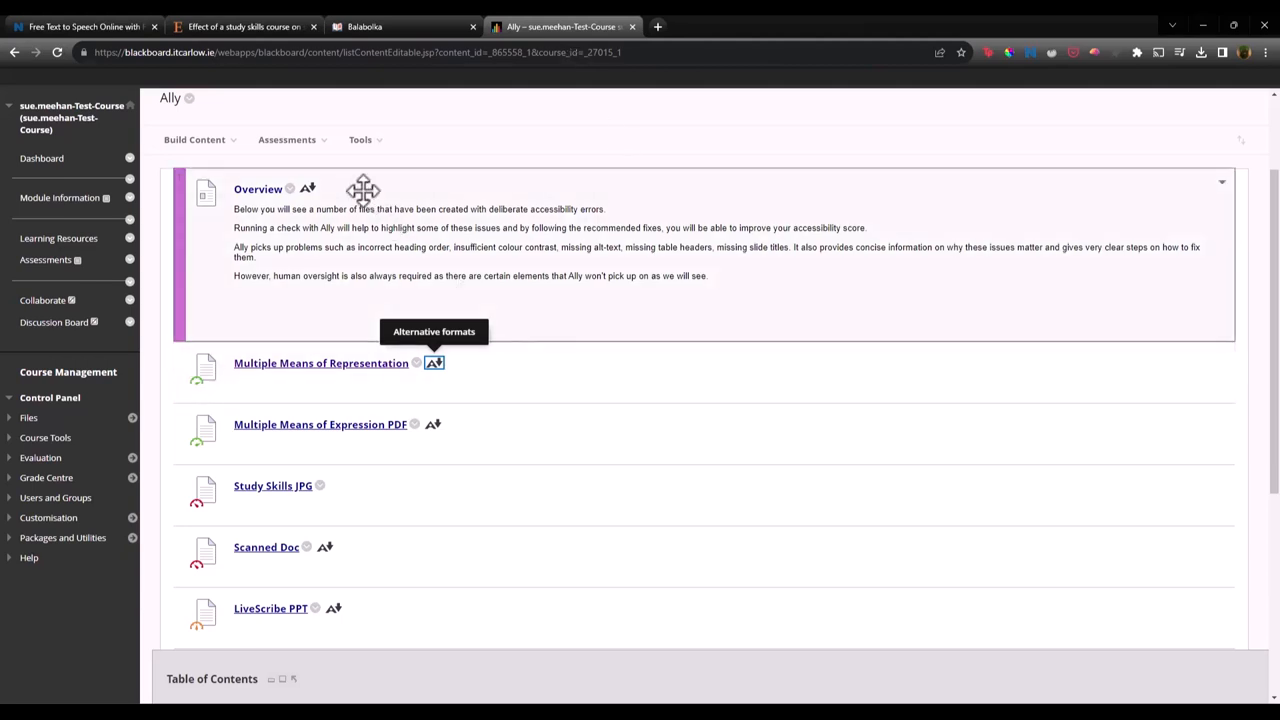
{"action": "mouse_move", "coordinate": [308, 190]}
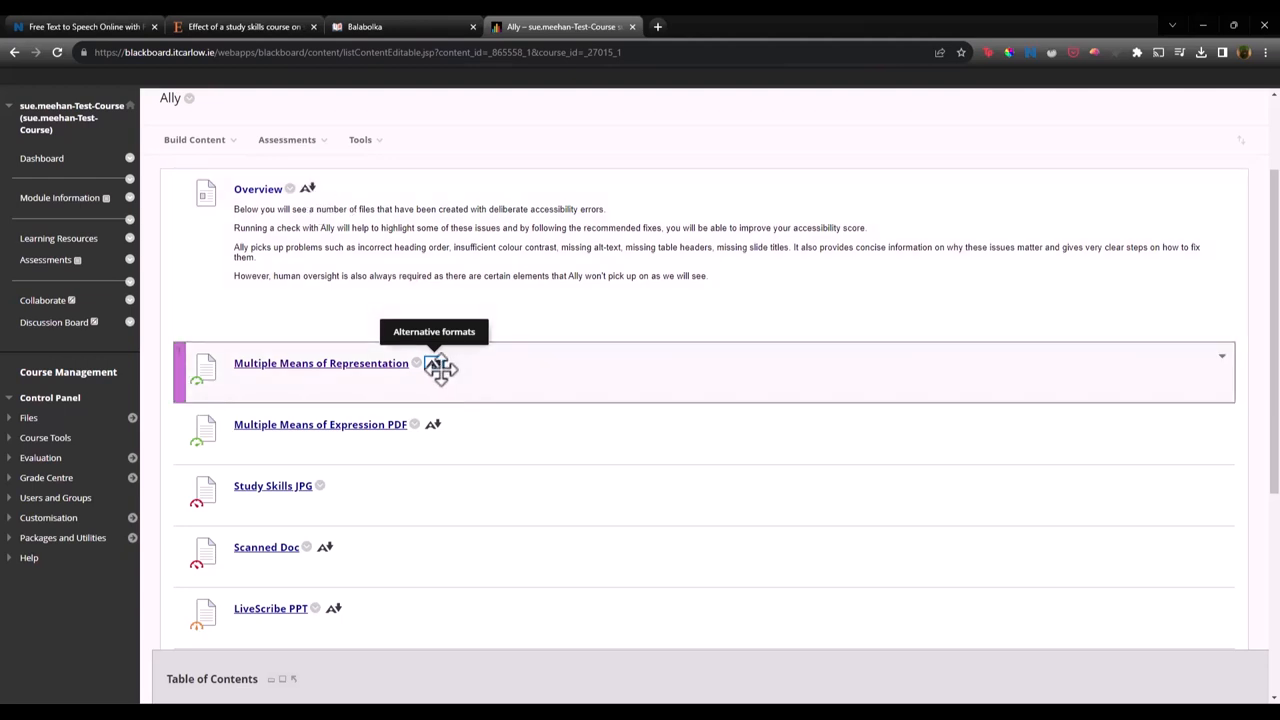
Get the BeeLine Reader alternative format of the Multiple Means of Representation document
{"action": "left_click", "coordinate": [440, 368]}
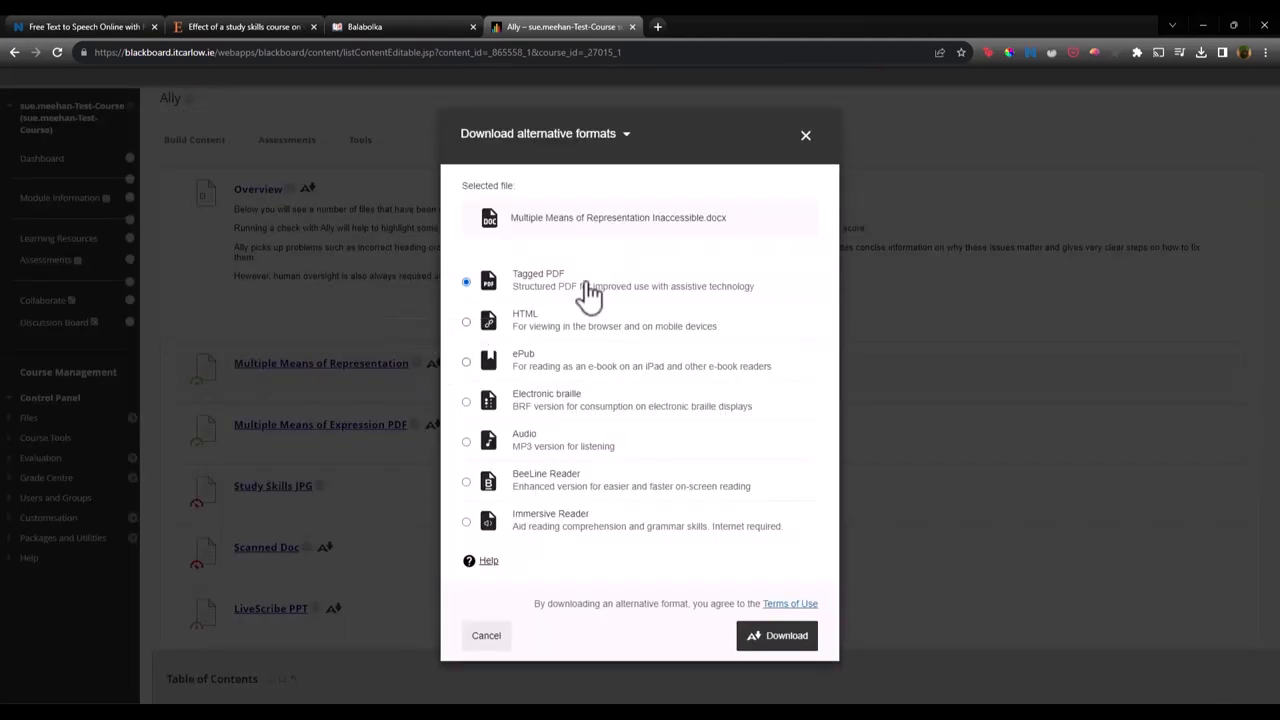
{"action": "mouse_move", "coordinate": [600, 488]}
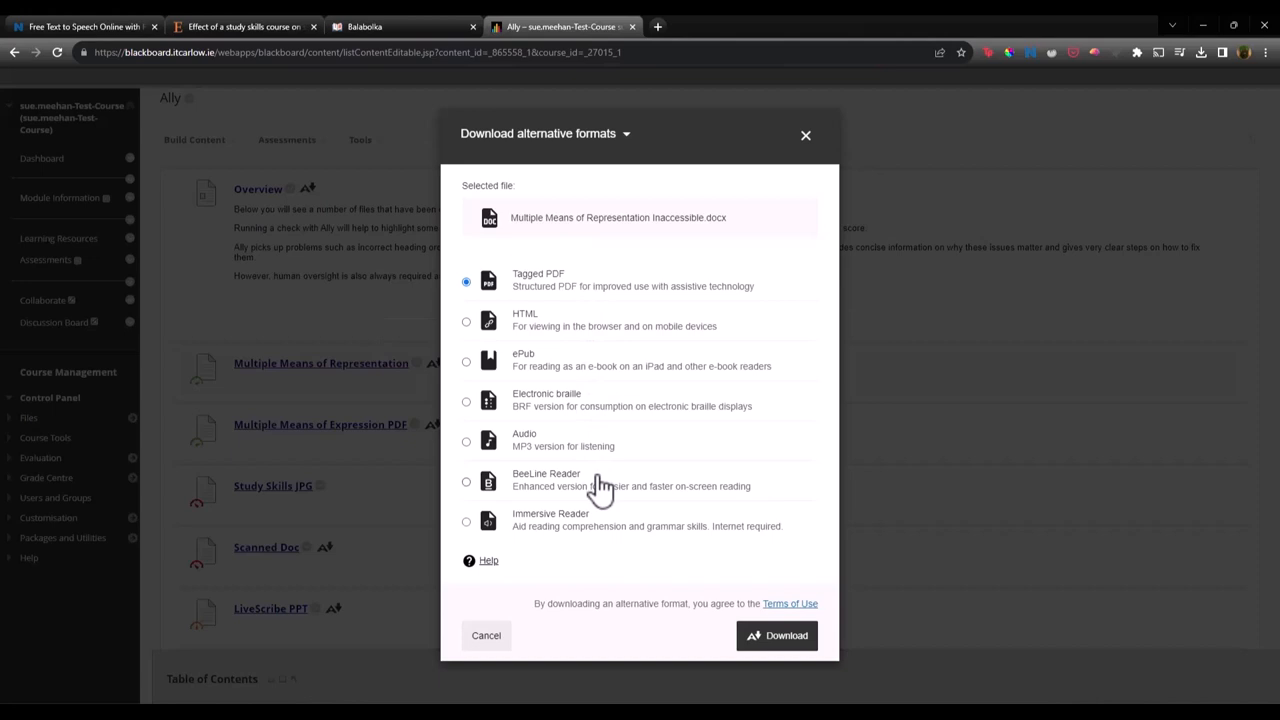
{"action": "mouse_move", "coordinate": [544, 450]}
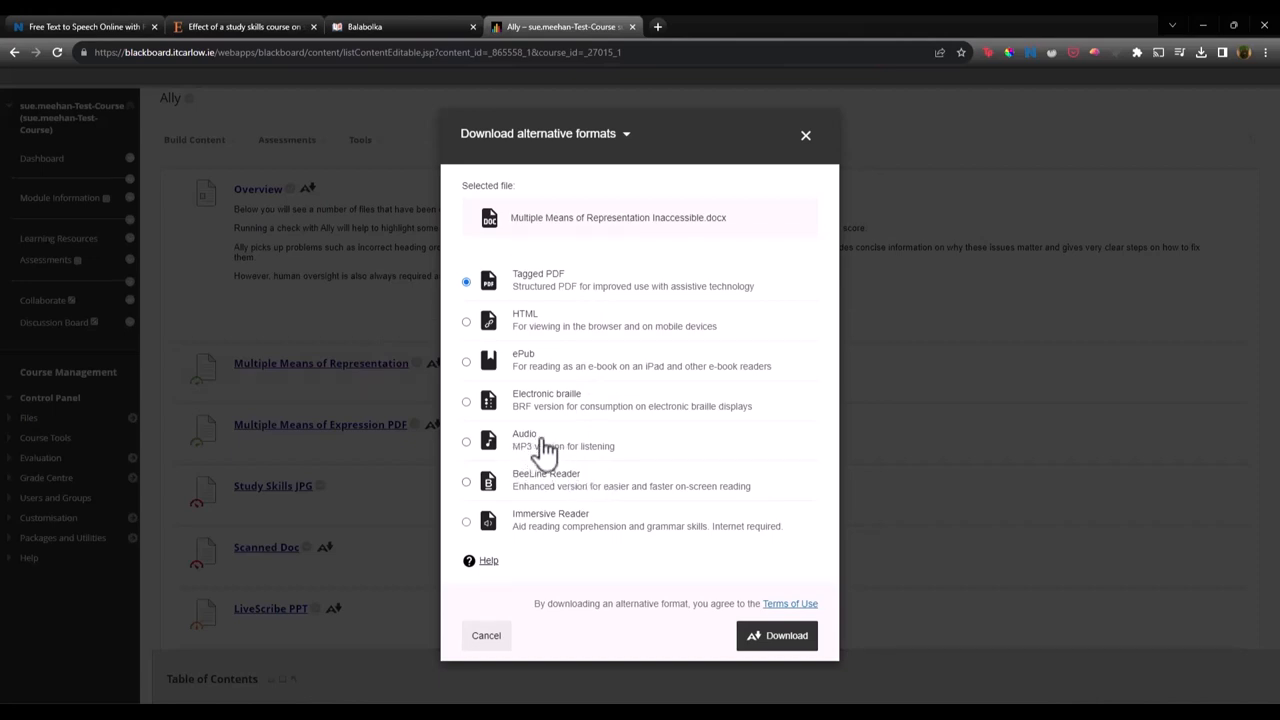
{"action": "mouse_move", "coordinate": [580, 536]}
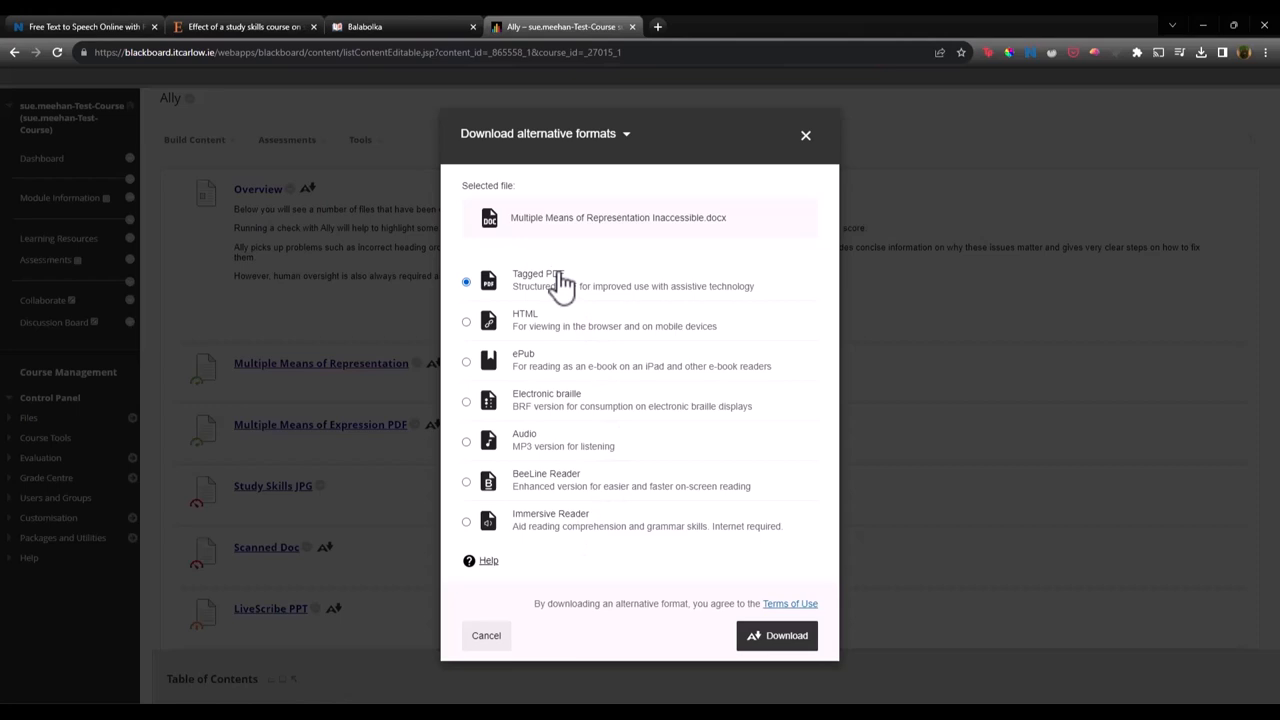
{"action": "mouse_move", "coordinate": [584, 310]}
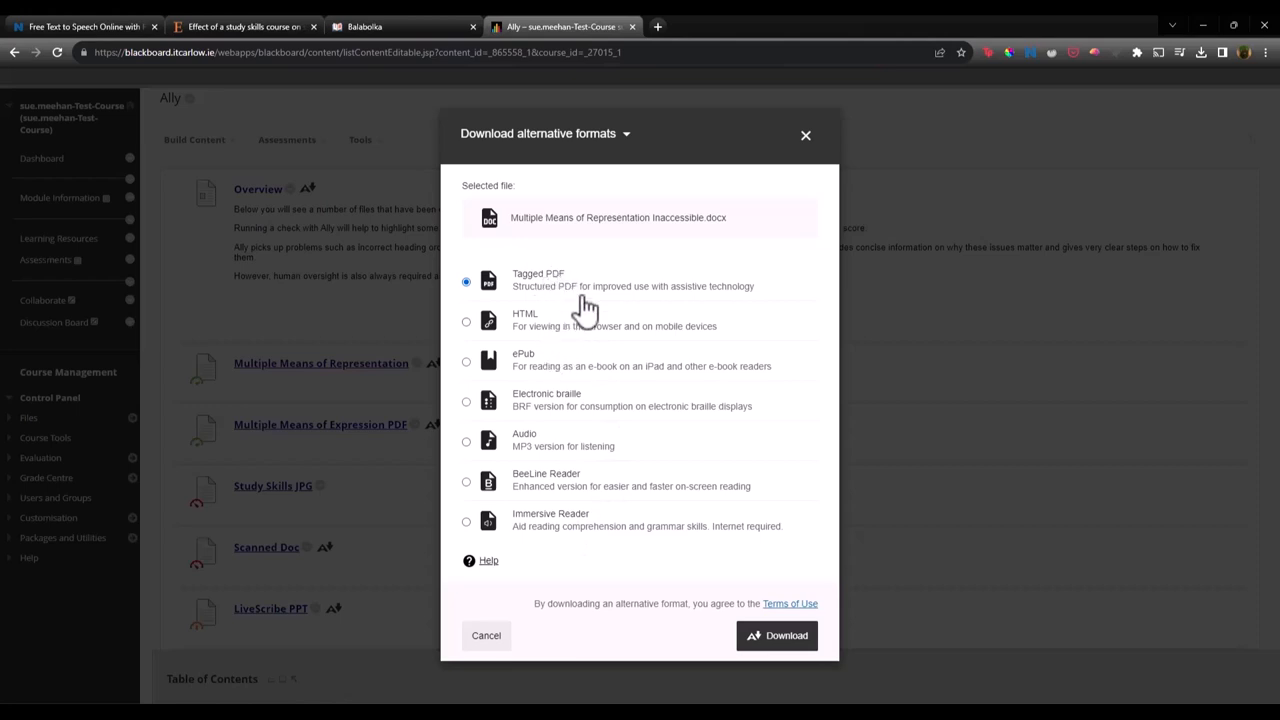
{"action": "mouse_move", "coordinate": [558, 372]}
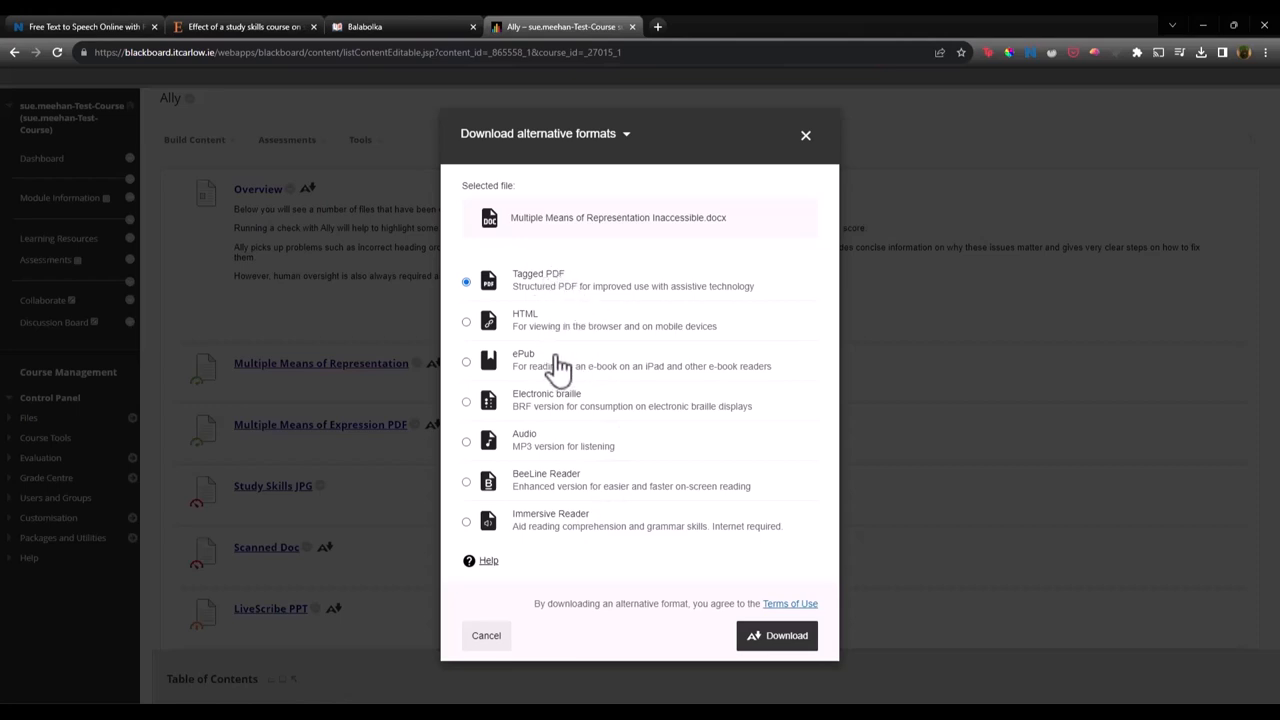
{"action": "left_click", "coordinate": [466, 480]}
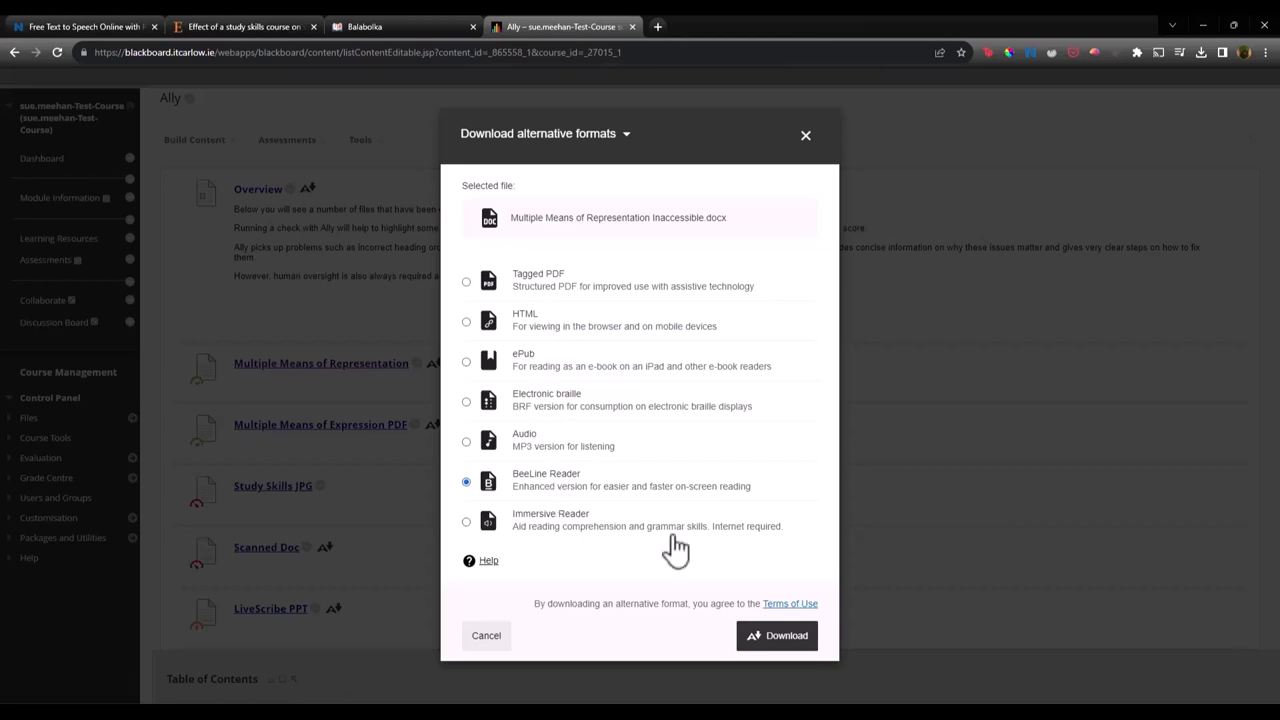
{"action": "left_click", "coordinate": [776, 636]}
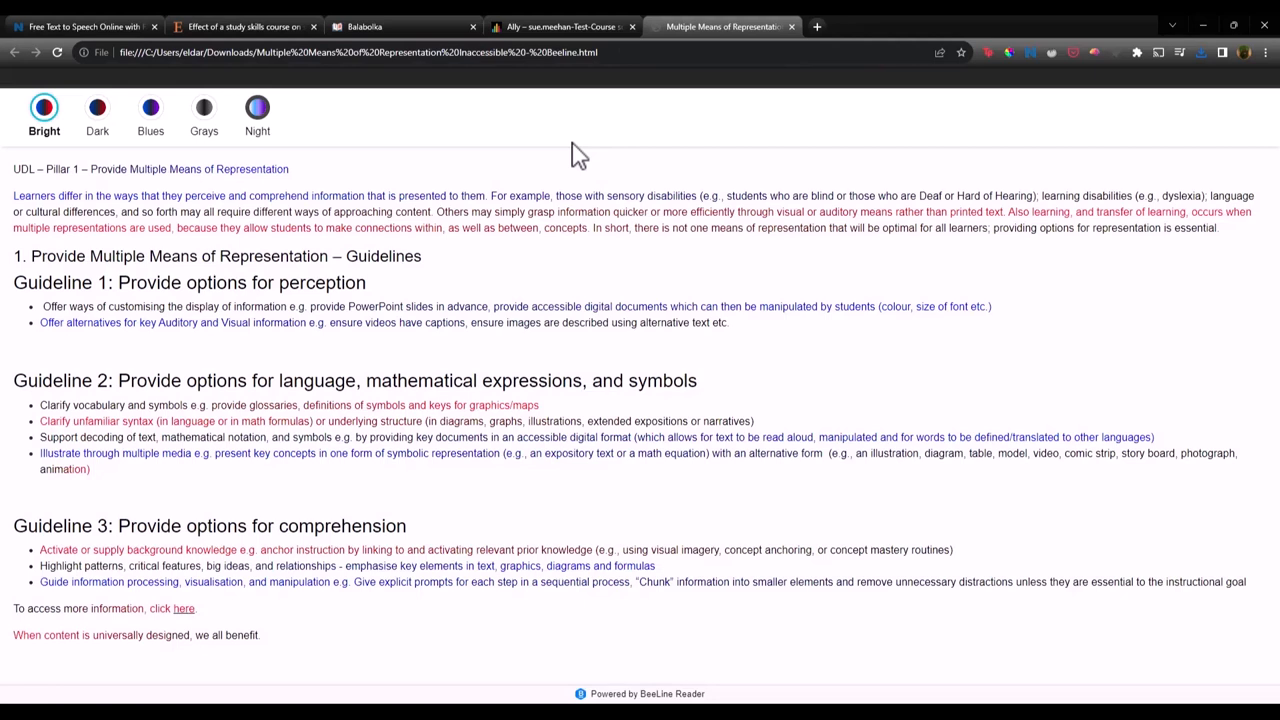
{"action": "mouse_move", "coordinate": [462, 212]}
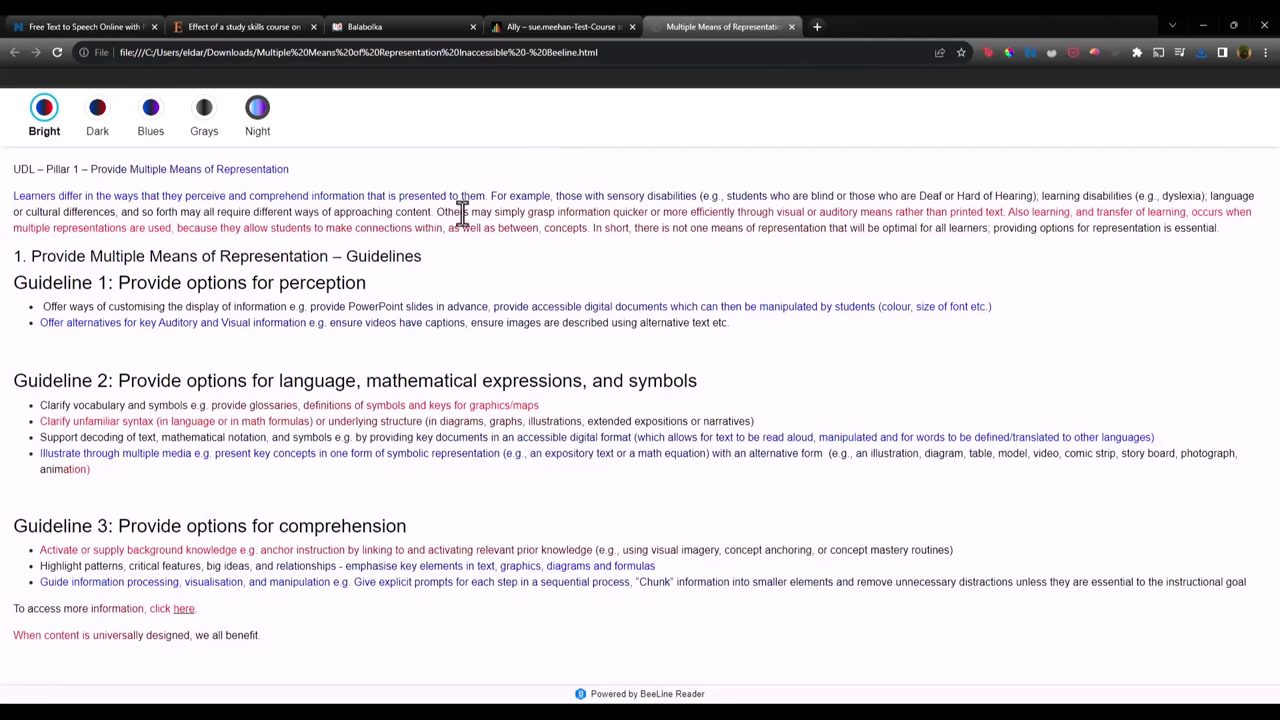
{"action": "mouse_move", "coordinate": [240, 218]}
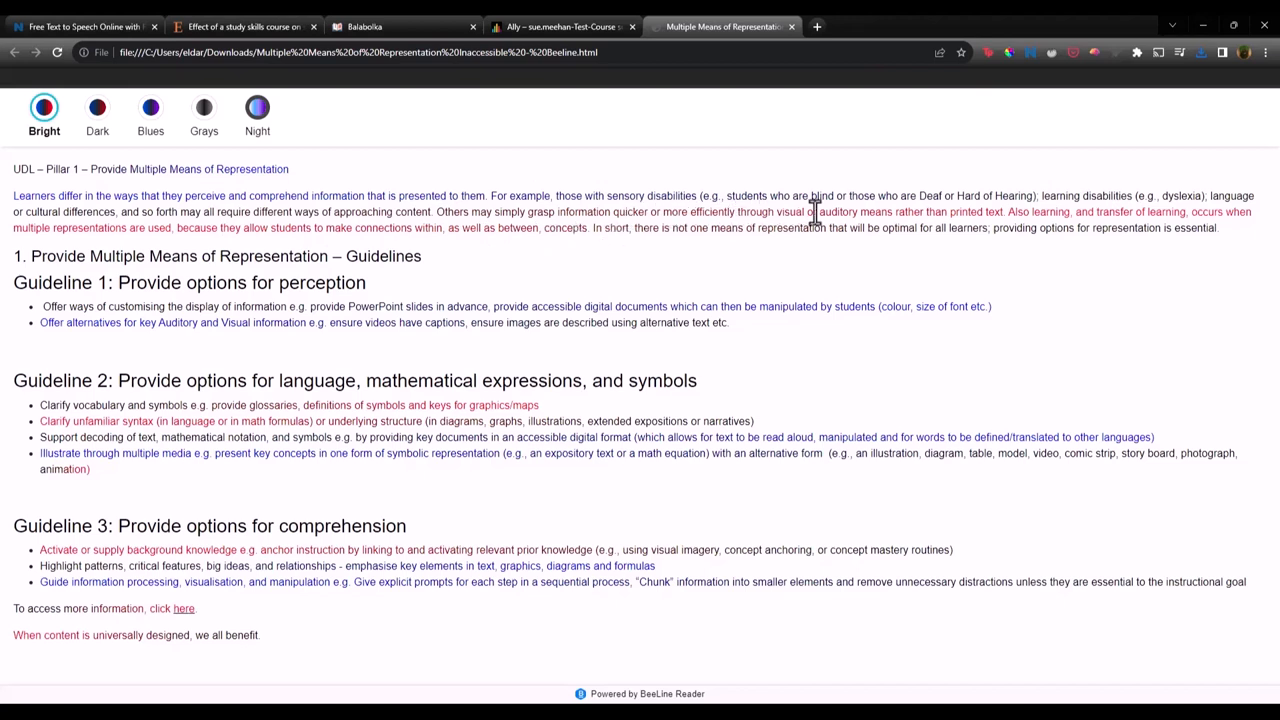
{"action": "mouse_move", "coordinate": [866, 212]}
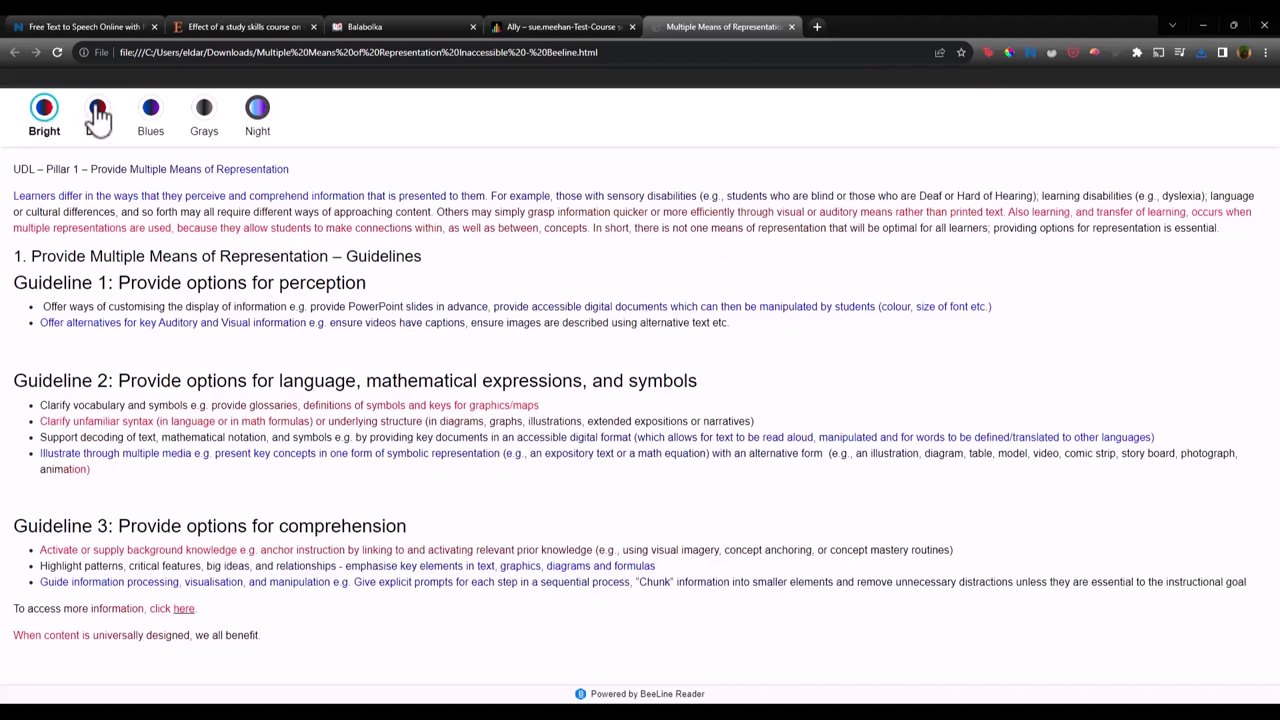
Try the Blues colour scheme, then settle on the Night scheme for the gradient text
{"action": "left_click", "coordinate": [150, 110]}
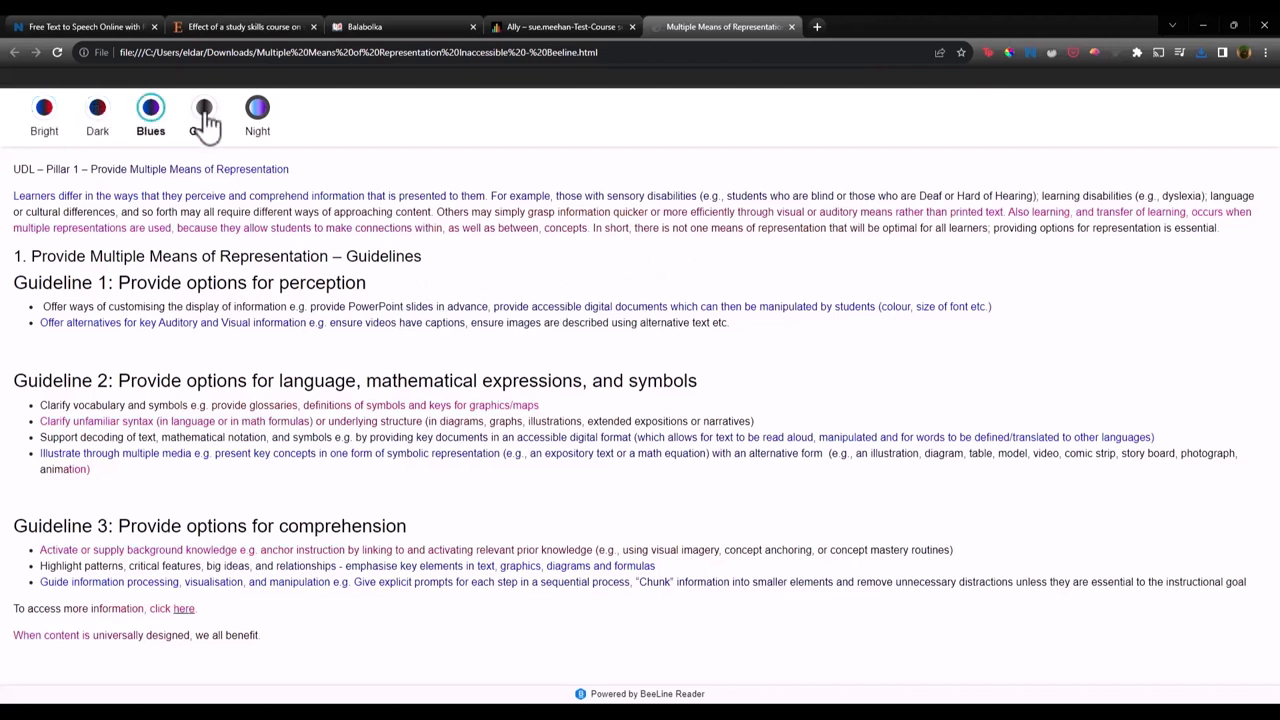
{"action": "left_click", "coordinate": [256, 108]}
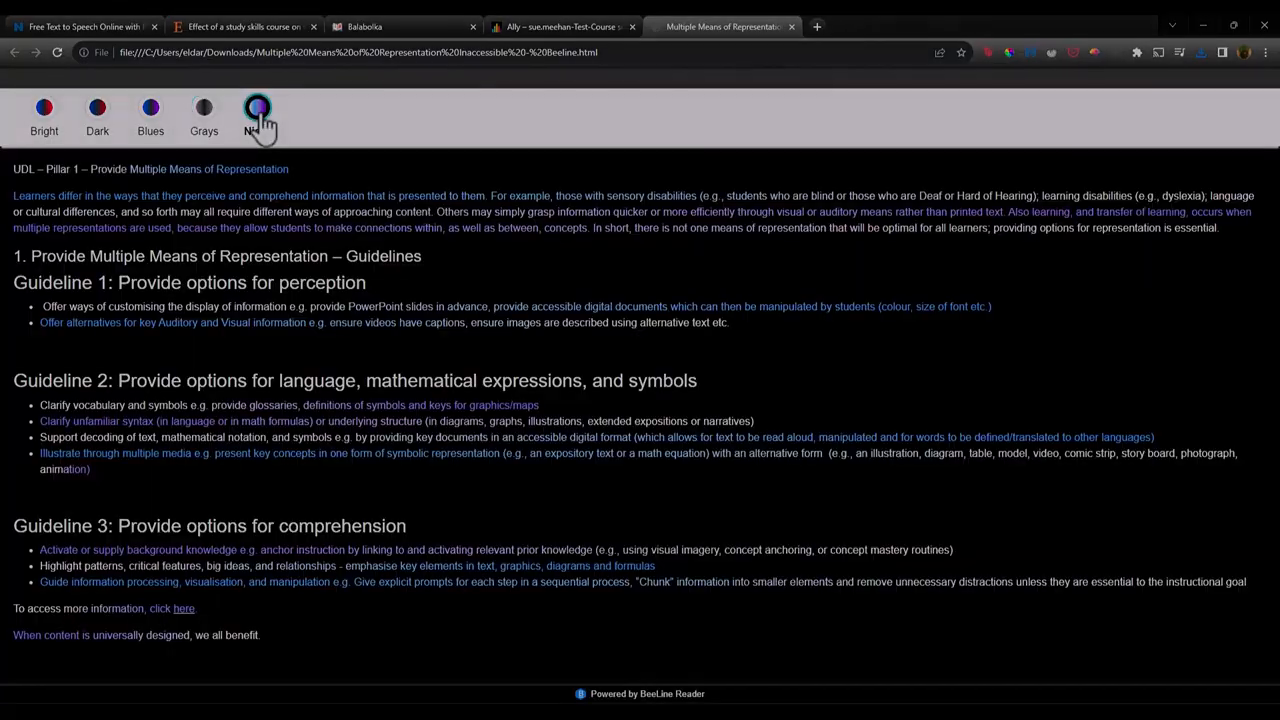